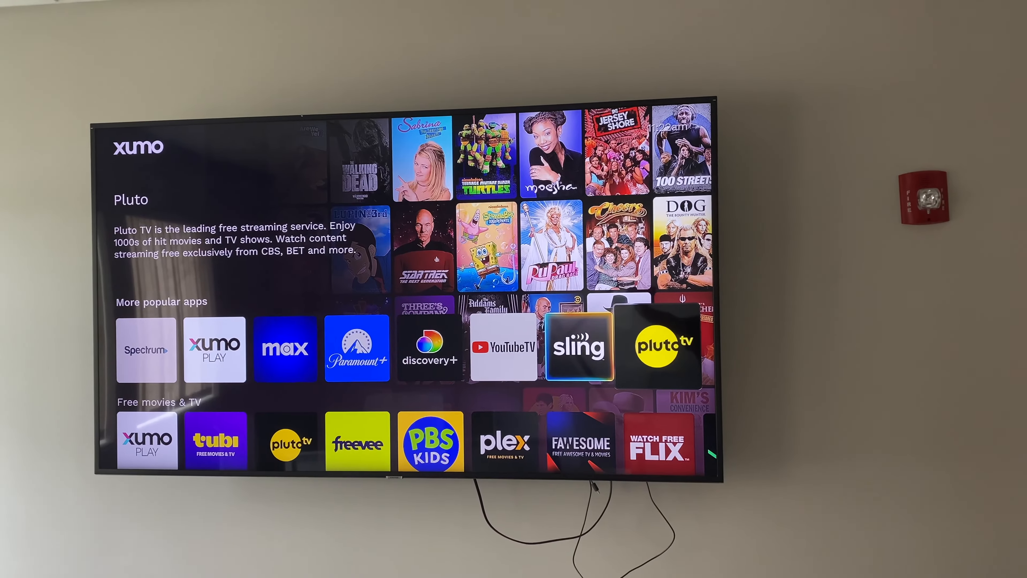
Step: Launch Pluto TV from the Xumo home Free movies & TV row so a live channel plays
left_click(657, 347)
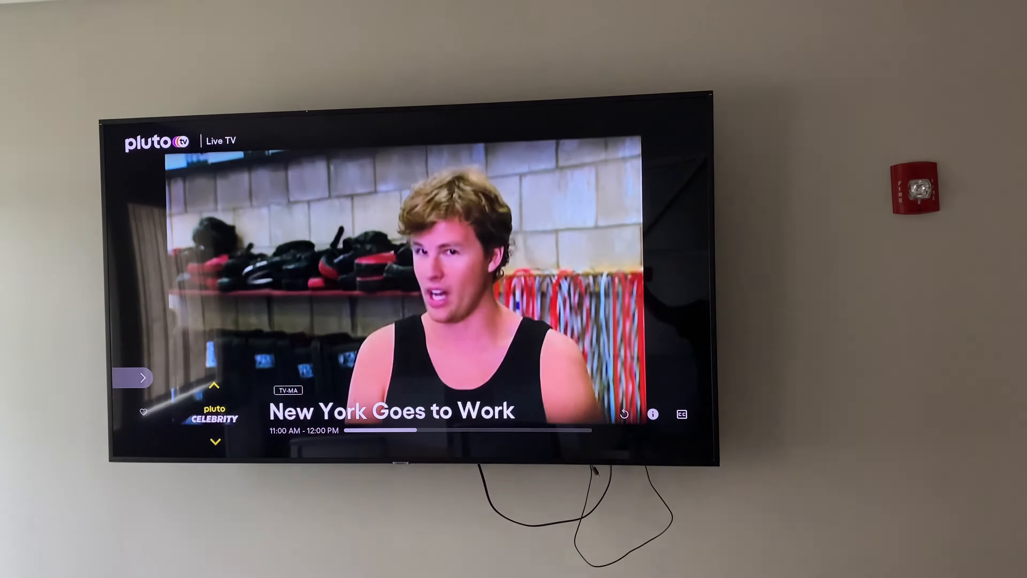
Step: Open Pluto TV's channel guide from the side menu and move down to the Movies category
left_click(142, 411)
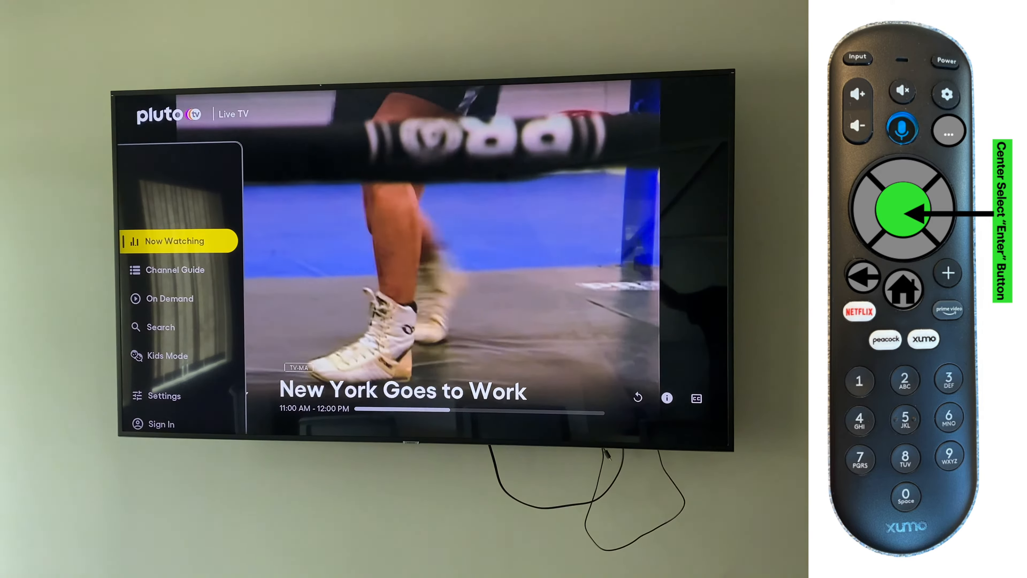
key("Down")
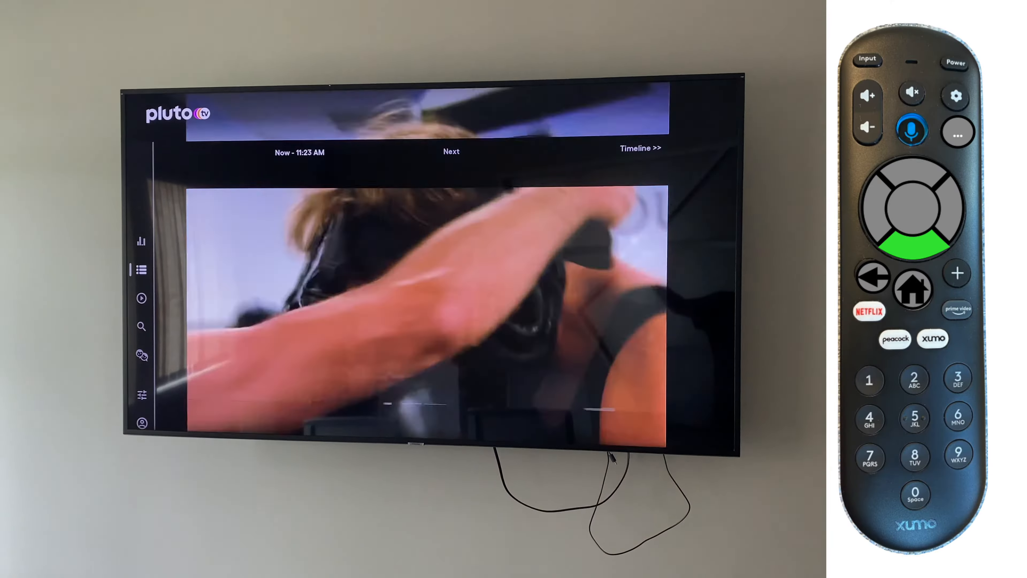
left_click(910, 209)
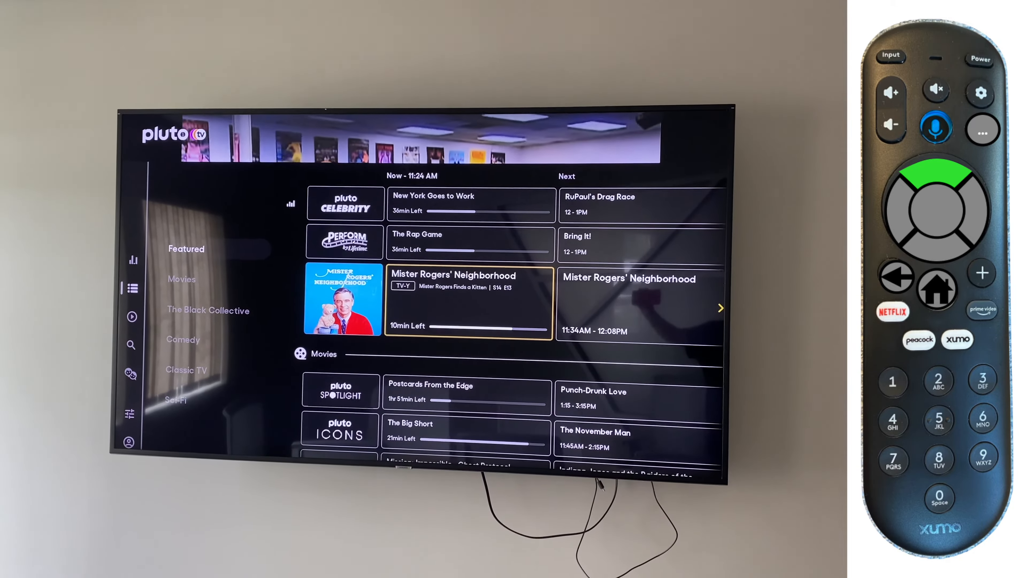
key("Down")
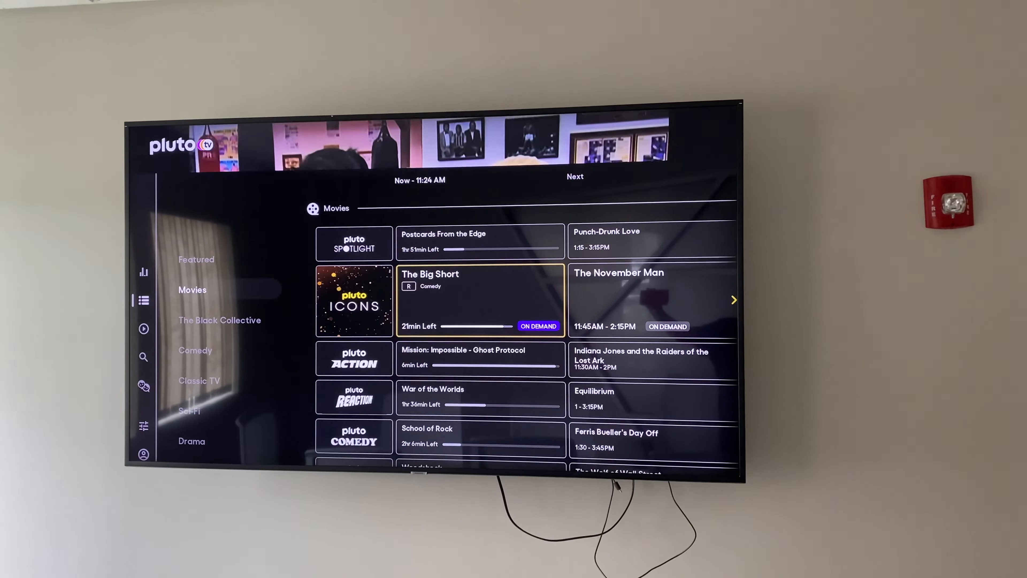
key("down")
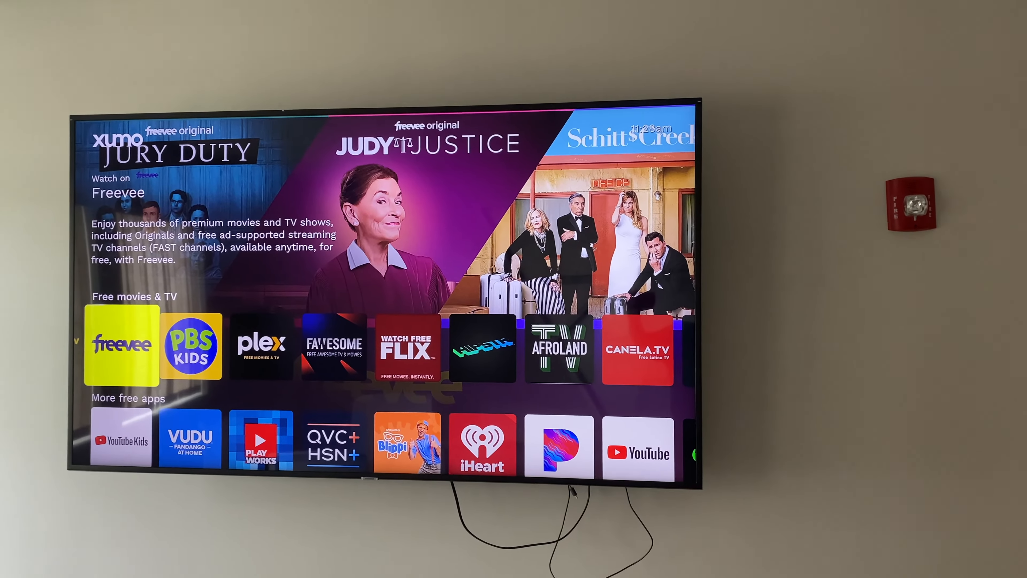
Step: Launch Freevee and continue as a guest past the Amazon sign-in prompt
left_click(122, 346)
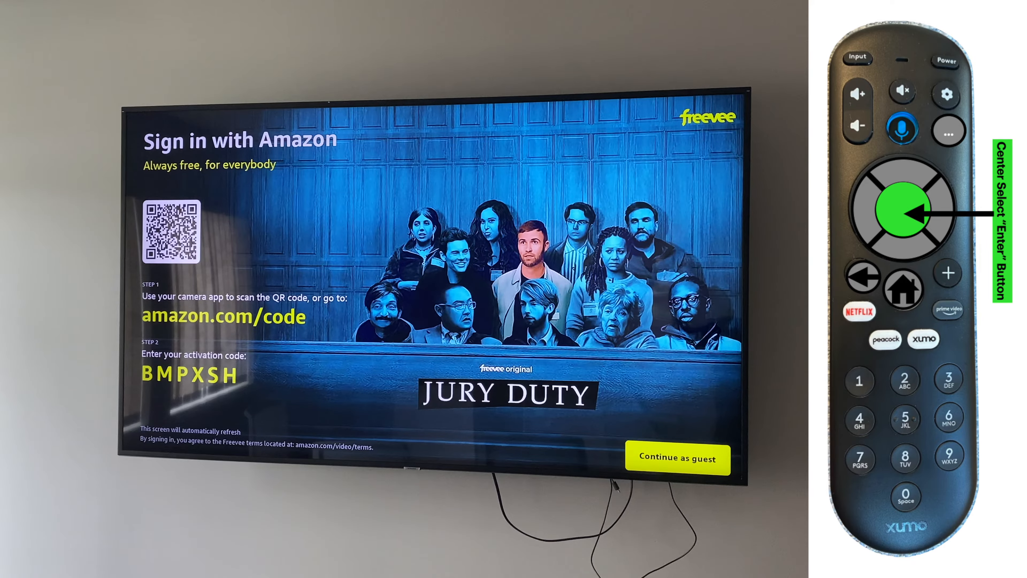
left_click(677, 458)
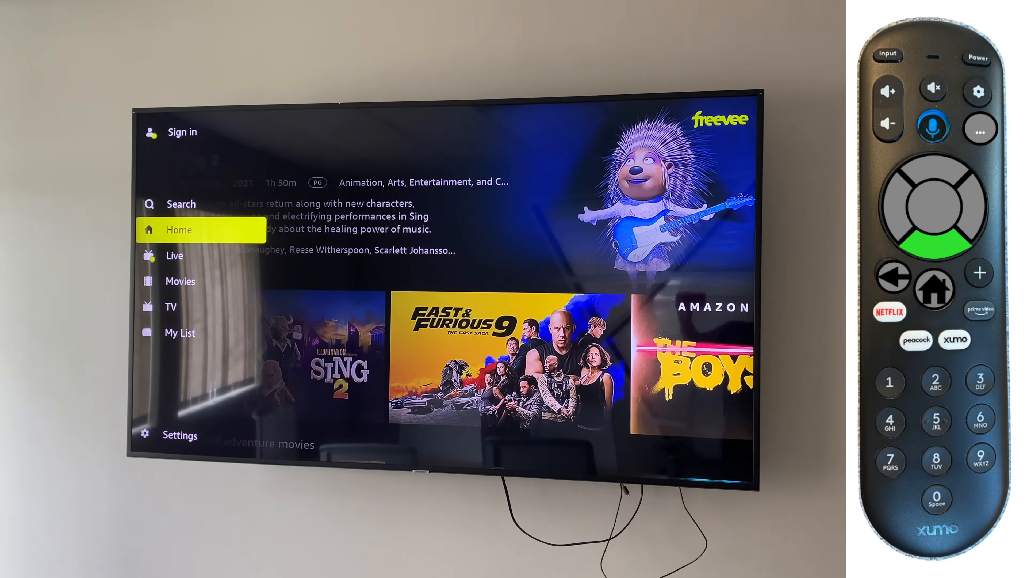
Step: Go to Freevee's Live section and browse the on-now channel listings
key("down")
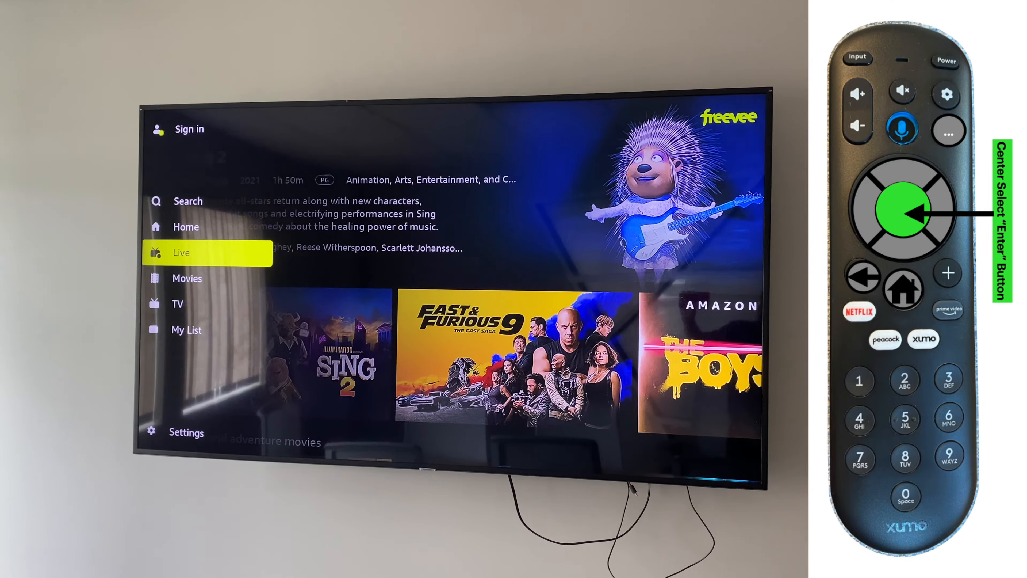
left_click(904, 208)
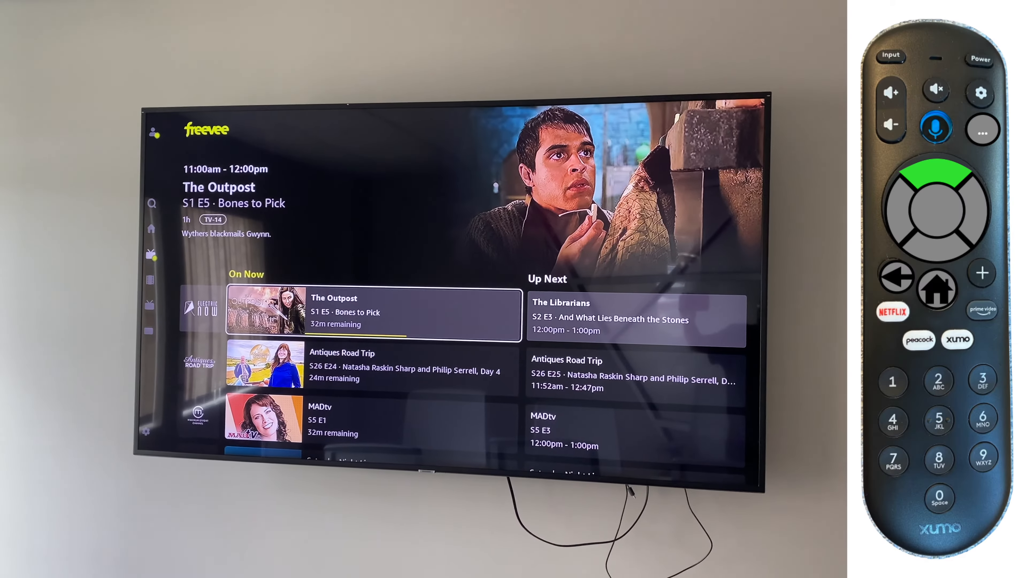
key("Down")
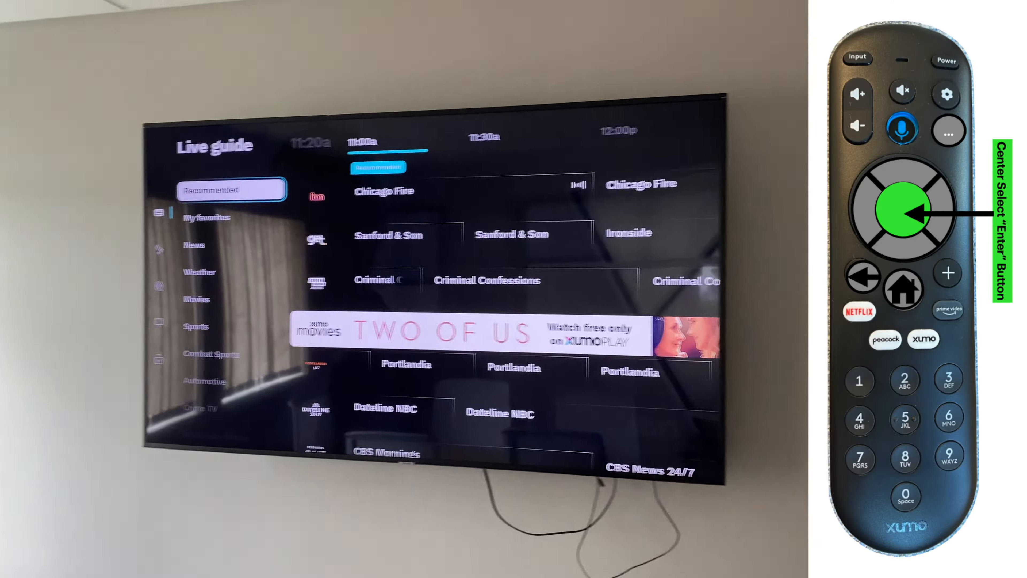
Step: Enter Xumo Play's Recommended channels grid in the live guide
left_click(903, 210)
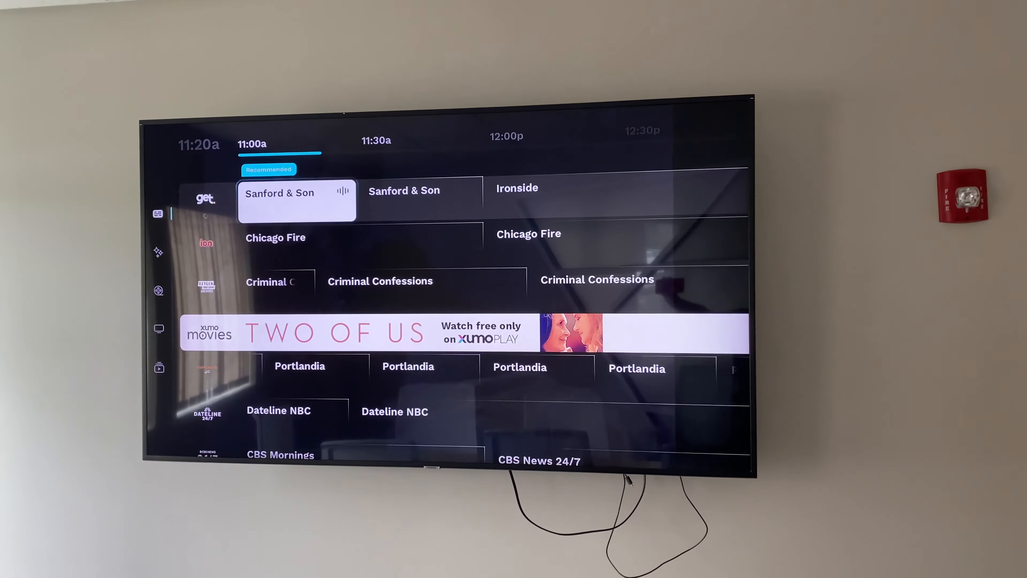
Step: Scroll down the Xumo Play guide rows and select the Magnum, P.I. program
key("Down")
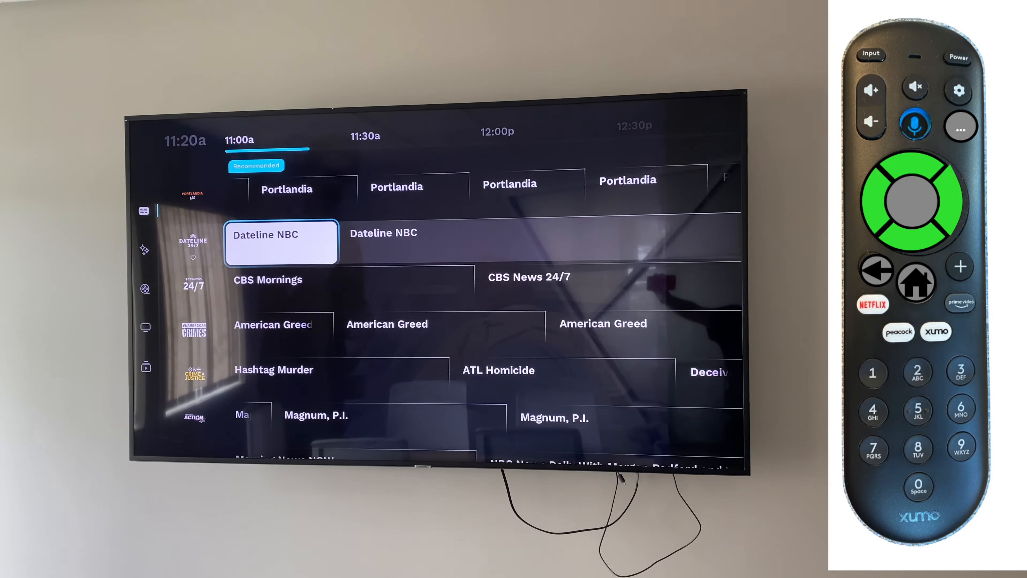
key("Down")
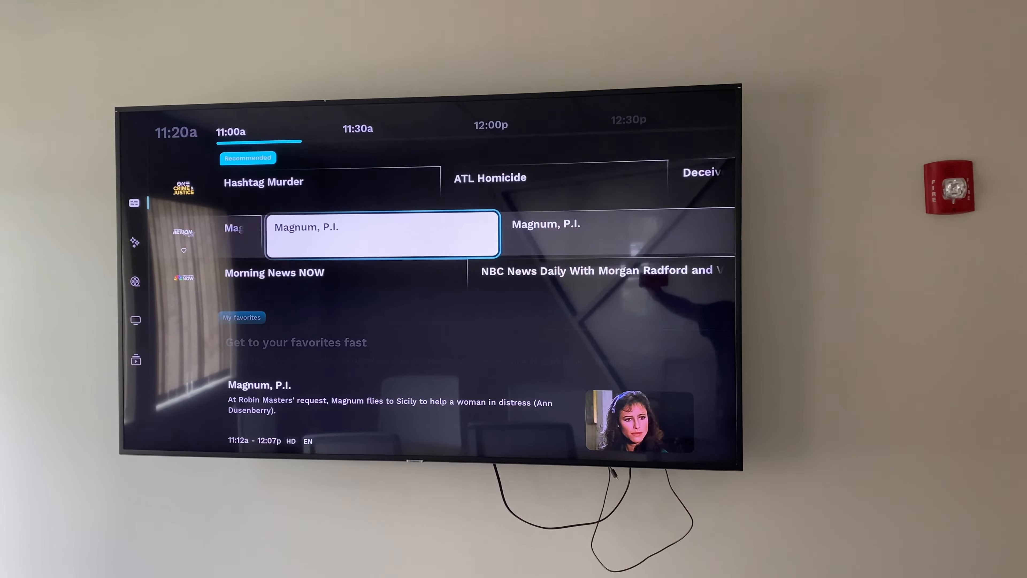
left_click(382, 233)
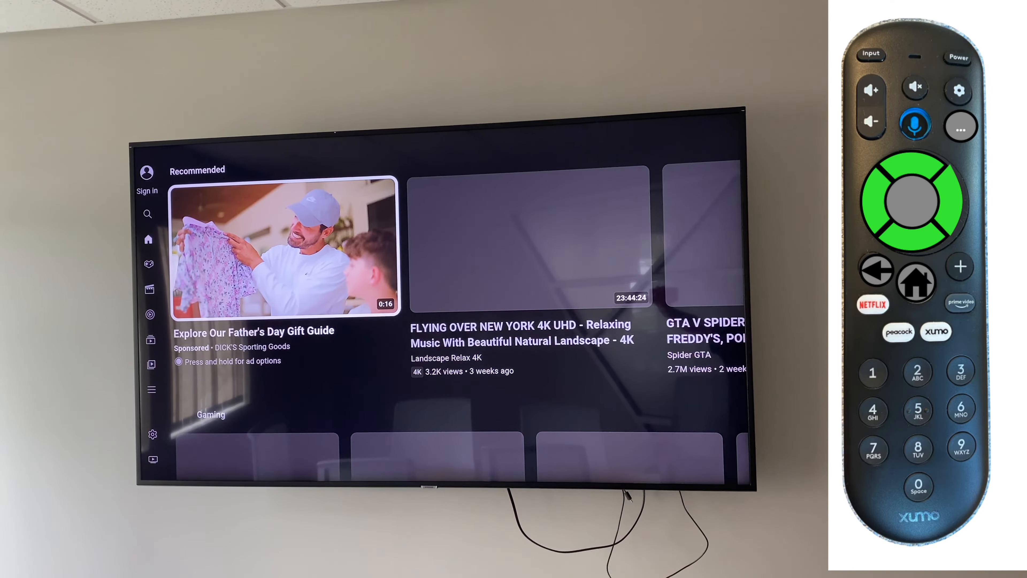
Step: Search YouTube for 'apple wwdc 2024 ios 18' and view the results
left_click(906, 201)
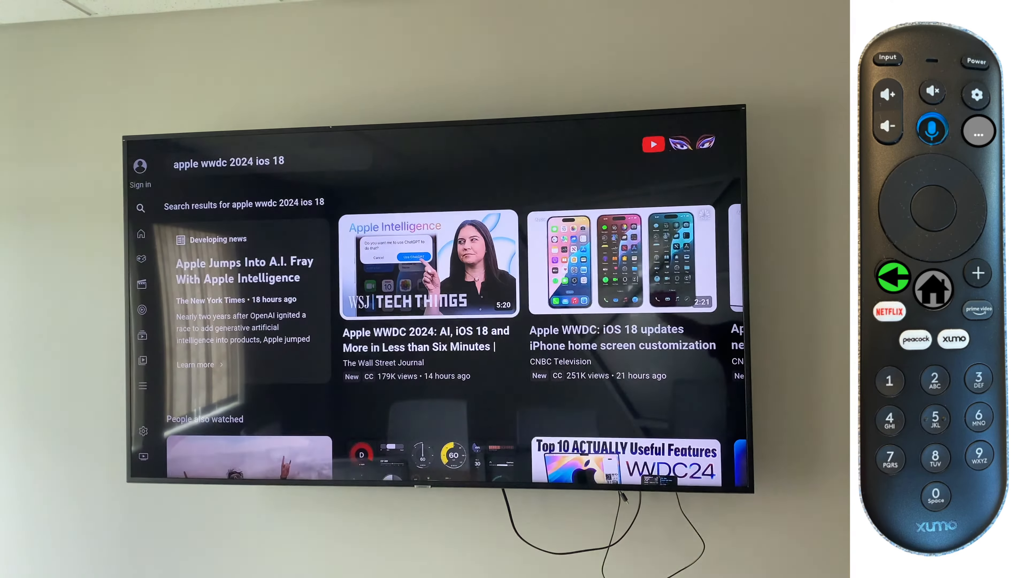
Step: Return to the Xumo home screen and launch the Plex app from Free movies & TV
left_click(923, 288)
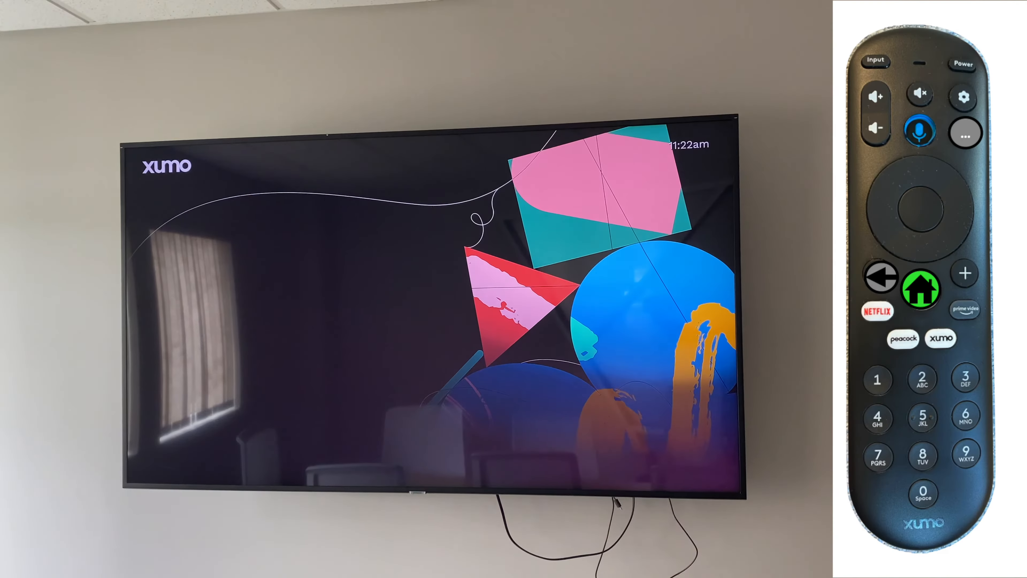
left_click(921, 288)
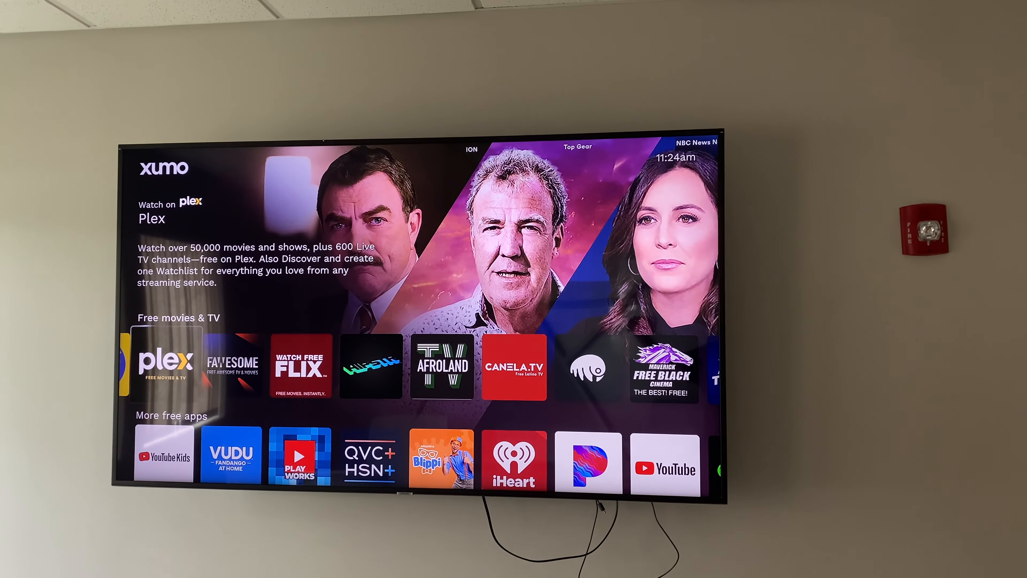
left_click(166, 364)
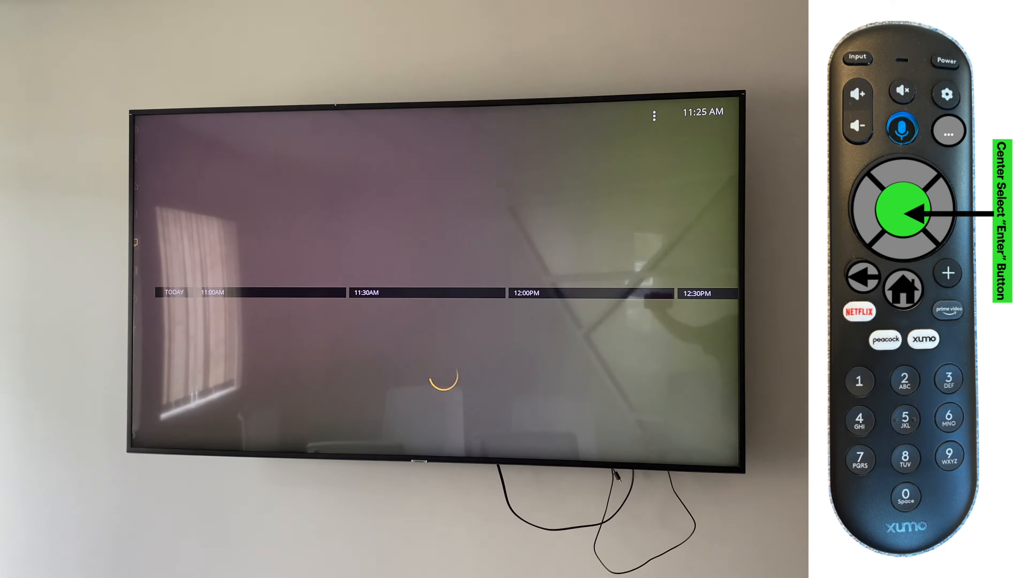
left_click(904, 210)
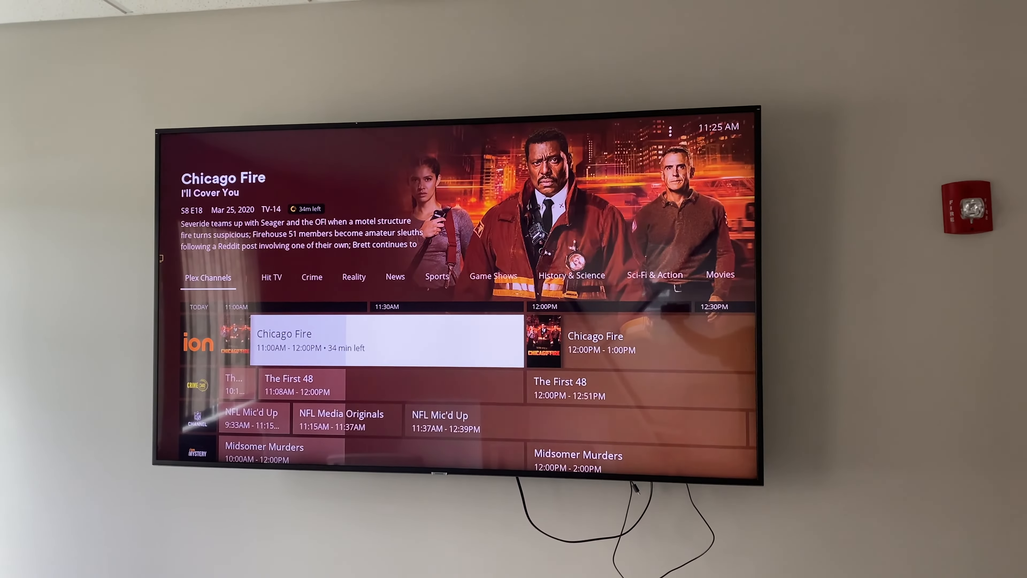
scroll("down", 3)
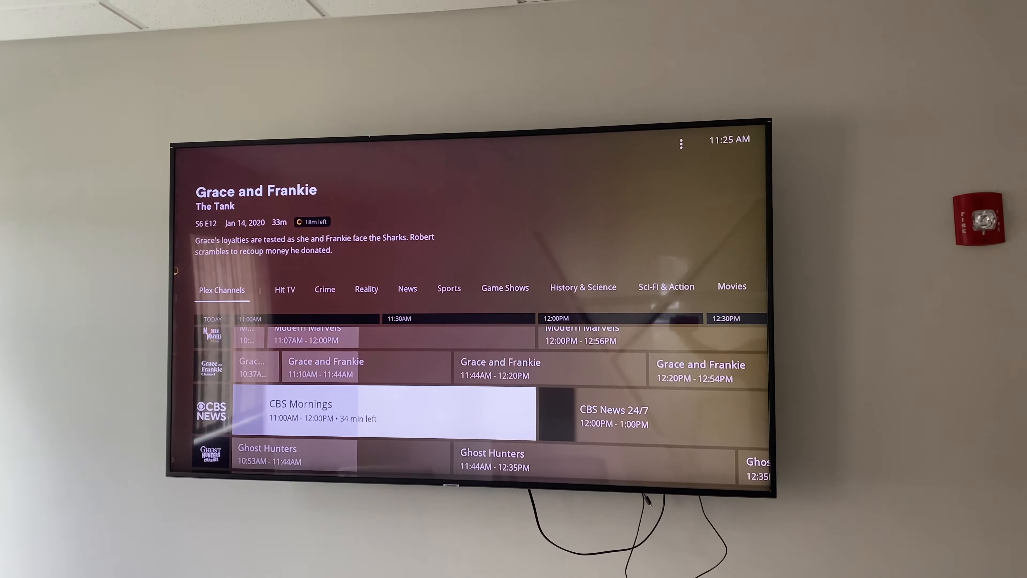
scroll("down", 3)
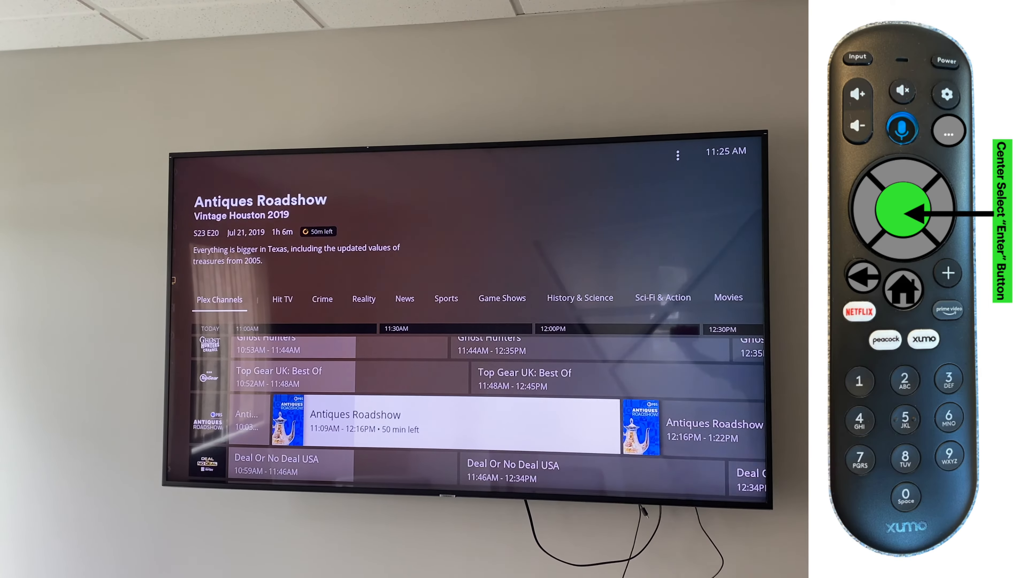
left_click(903, 208)
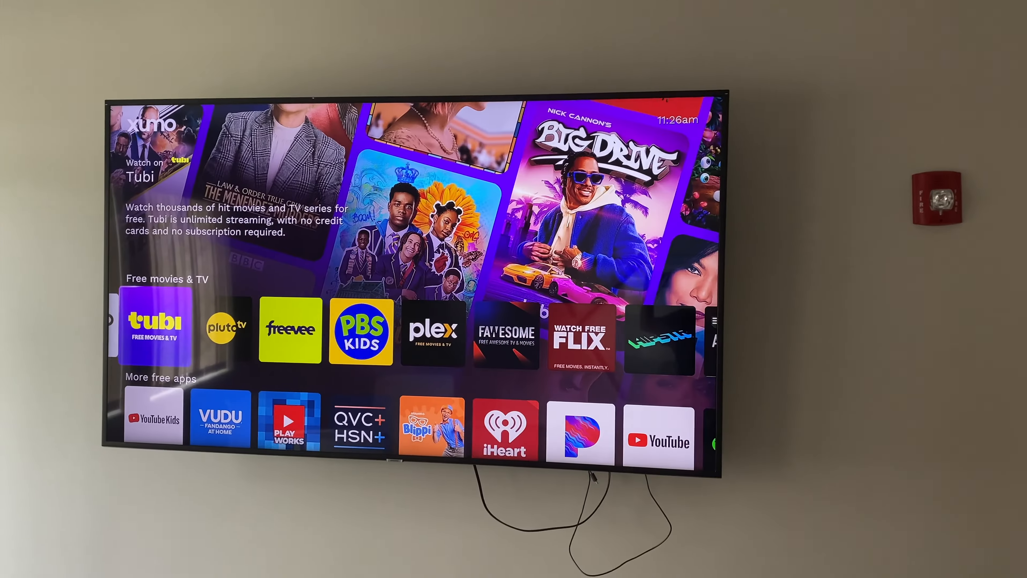
Step: Launch Tubi and skip the welcome introduction to reach its home page
left_click(154, 327)
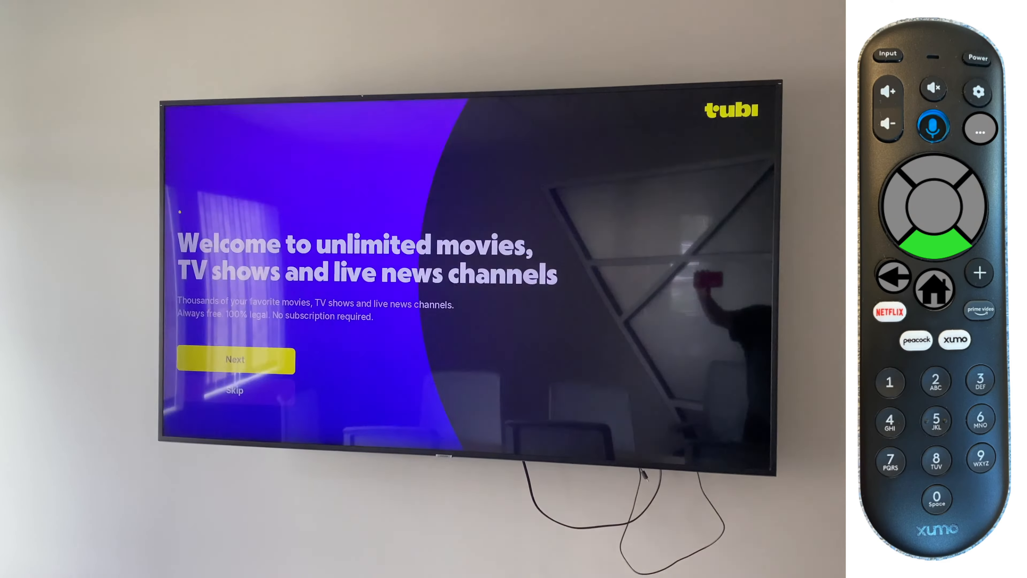
left_click(936, 204)
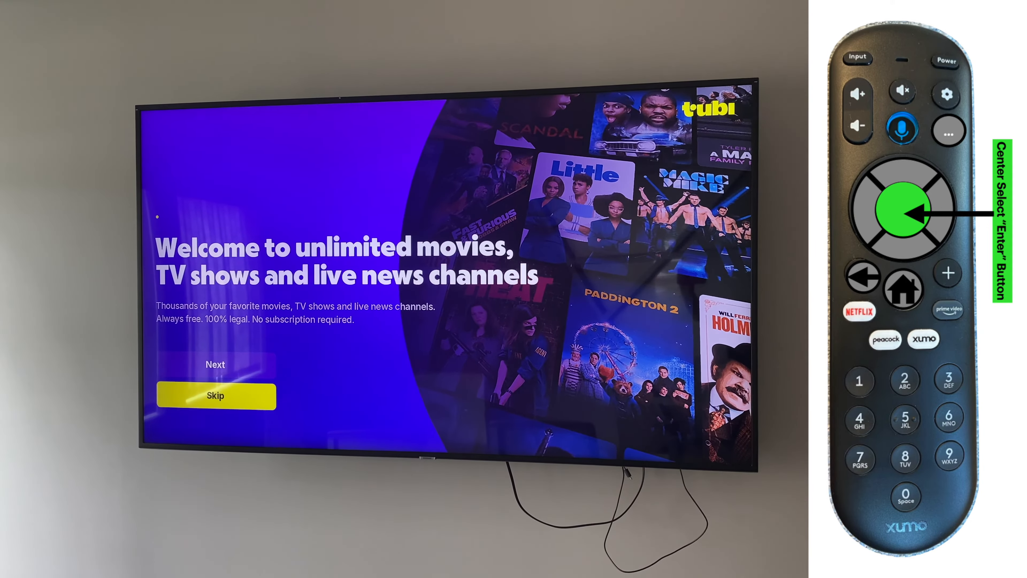
left_click(216, 396)
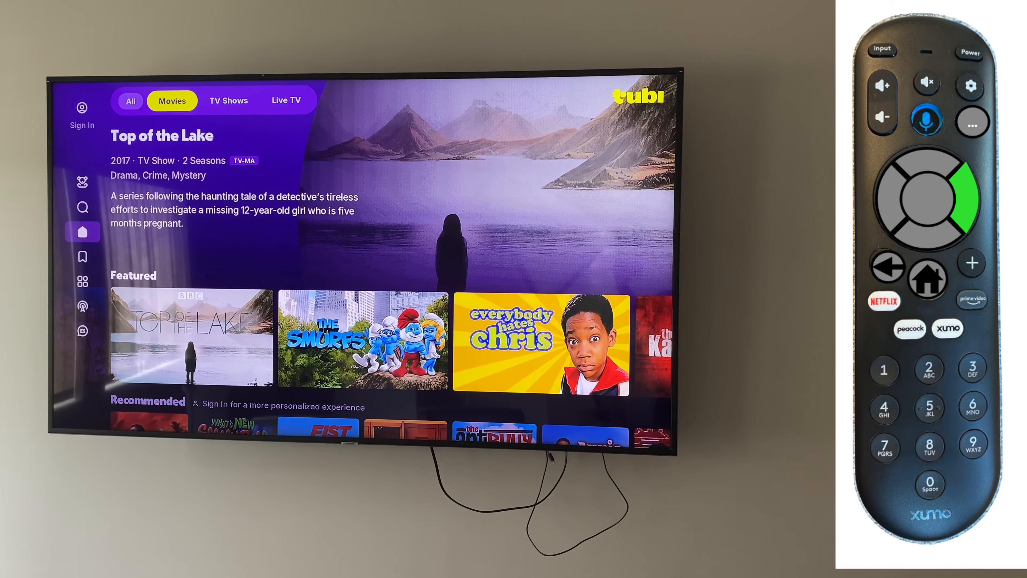
Step: Move across Tubi's top categories to Live TV, select it, then return to the Xumo home screen
left_click(286, 100)
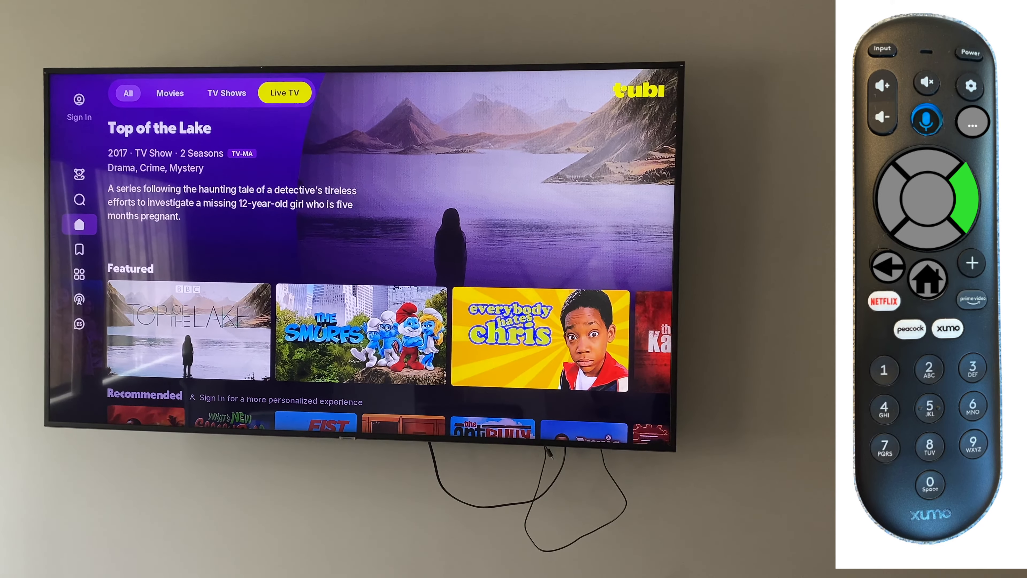
left_click(927, 209)
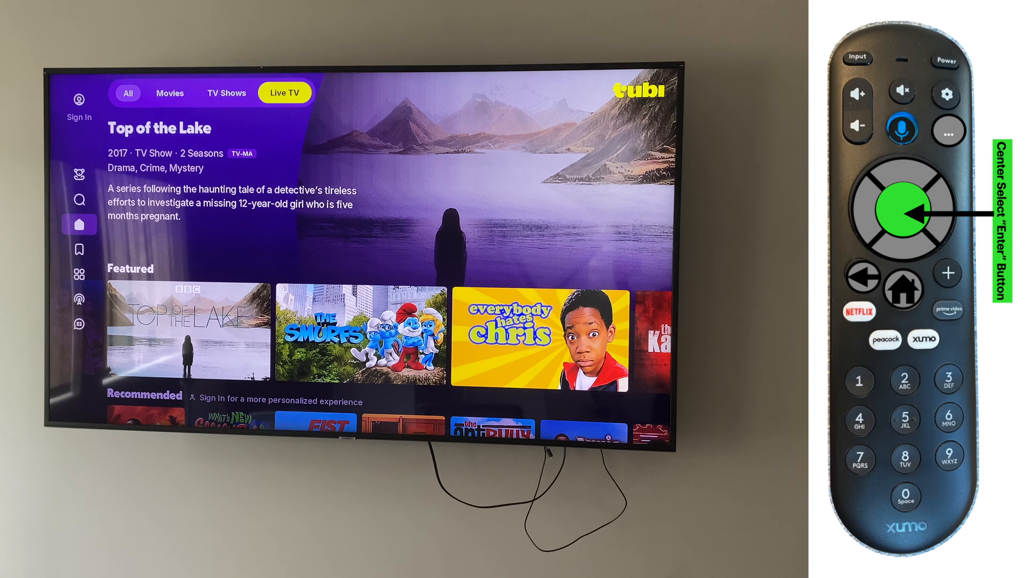
left_click(903, 210)
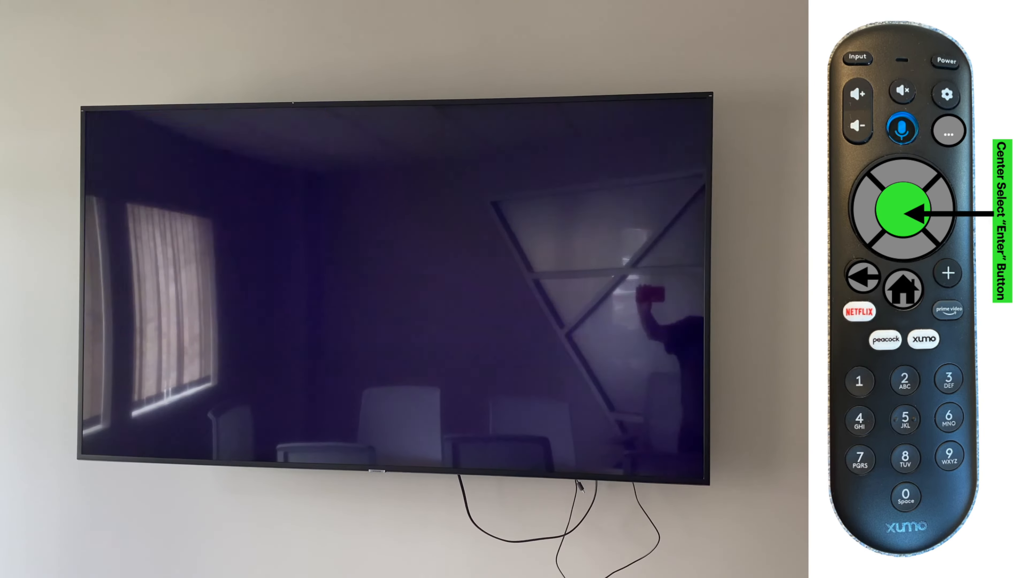
left_click(904, 208)
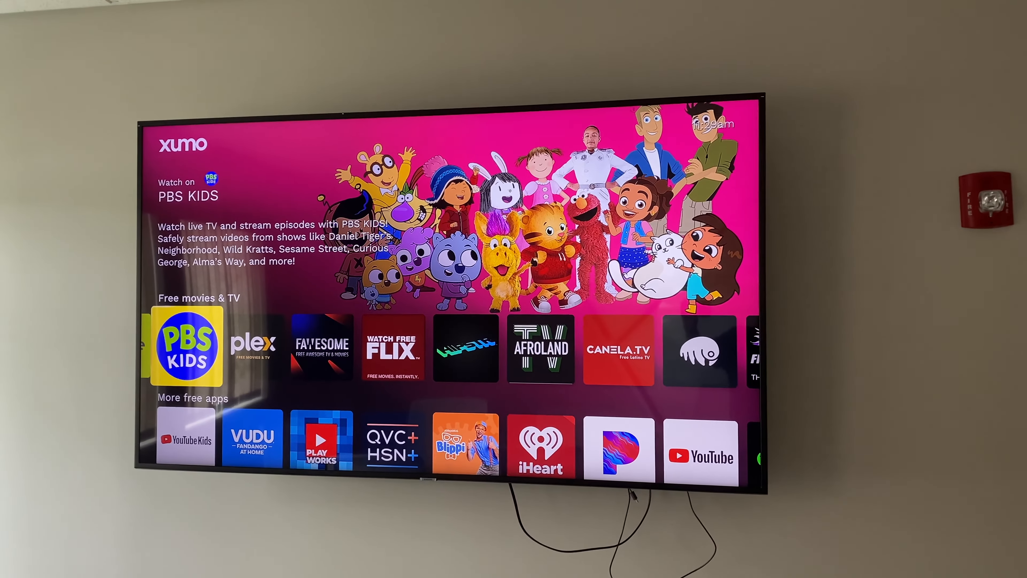
Step: Scroll to More apps & networks and launch the NBC app tile
left_click(184, 349)
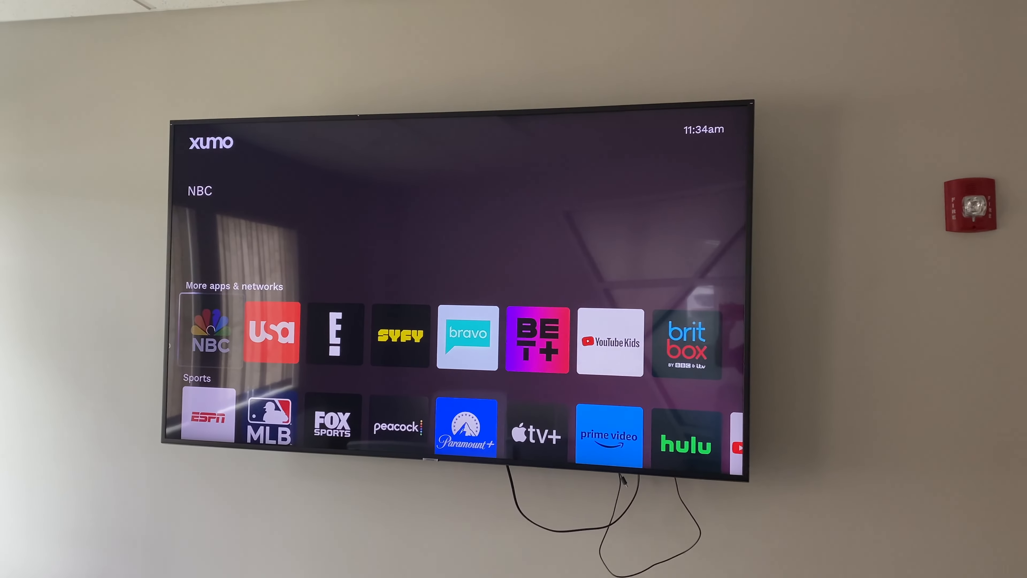
left_click(209, 334)
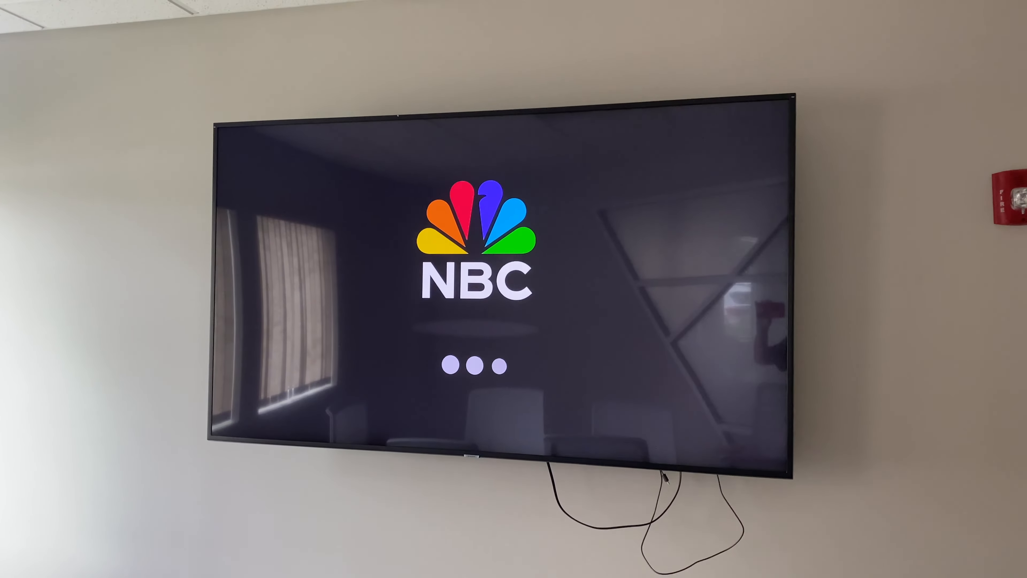